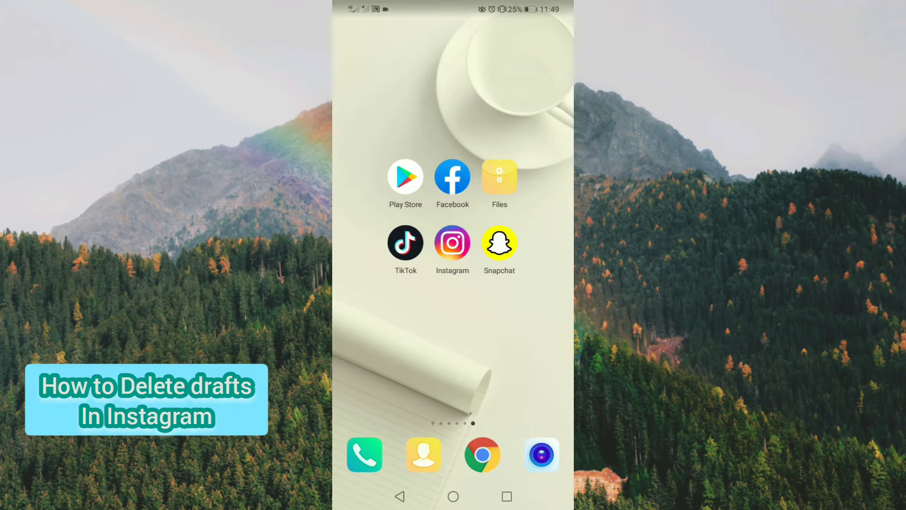
- Launch Instagram from the phone's home screen into the home feed
left_click(452, 242)
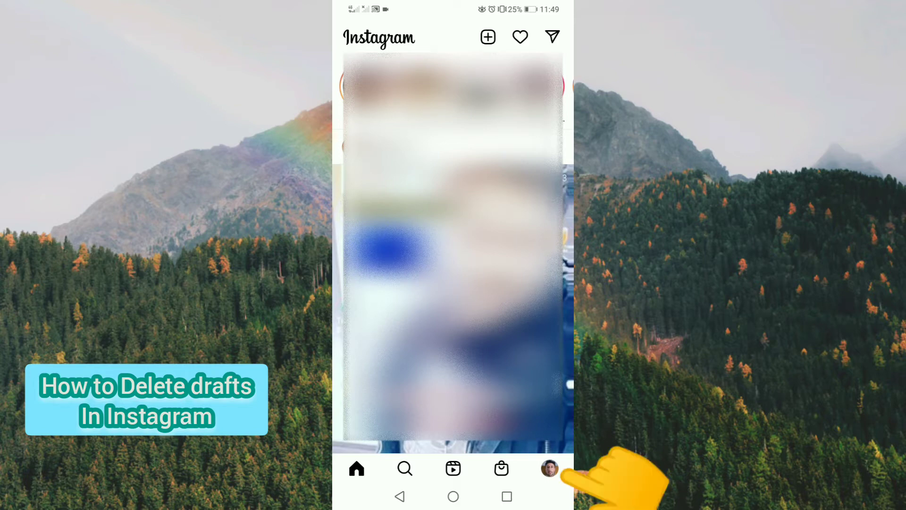
- Go to my own profile via the bottom navigation avatar
left_click(549, 468)
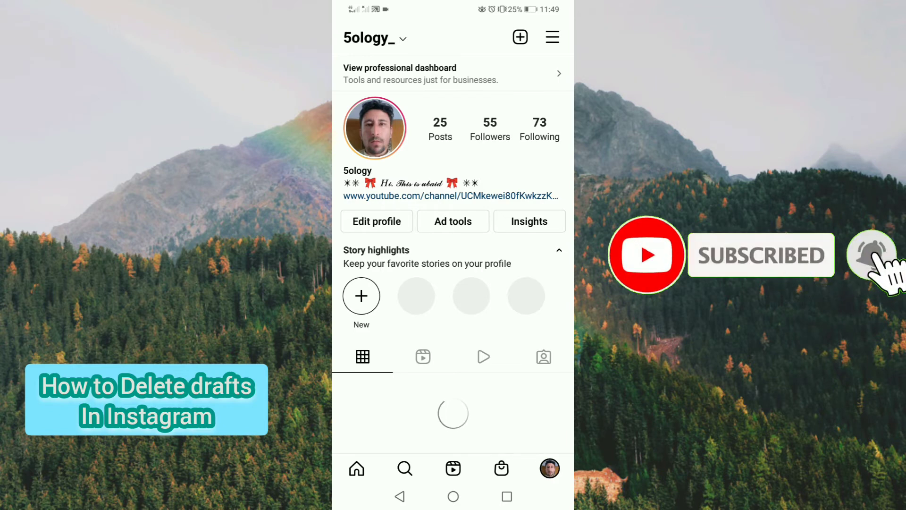
- Show the profile's Reels and bring up the Drafts list with the two saved drafts
left_click(423, 357)
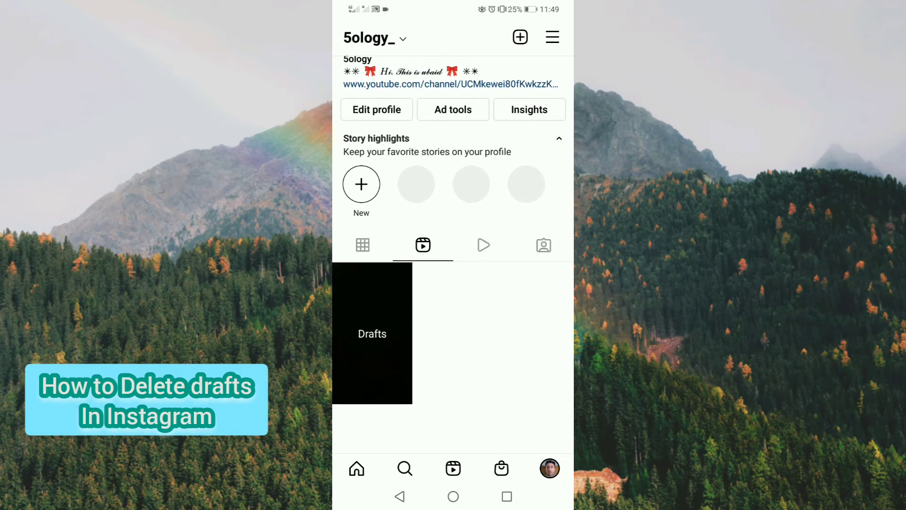
left_click(372, 333)
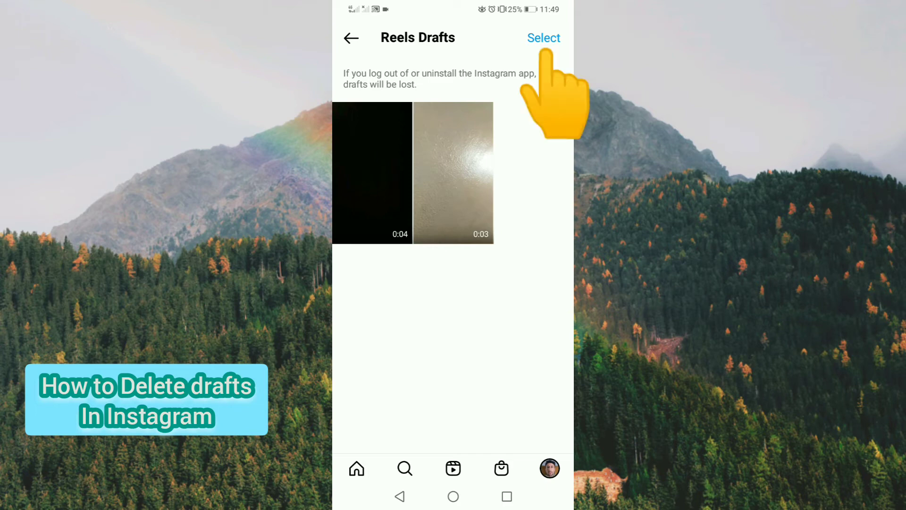
- Select the 0:03 and 0:04 drafts and confirm discarding both
left_click(543, 37)
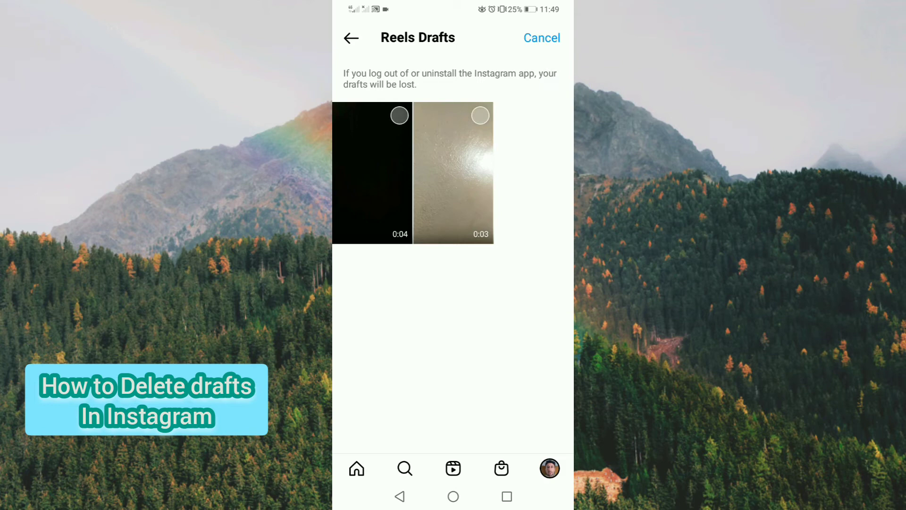
left_click(481, 115)
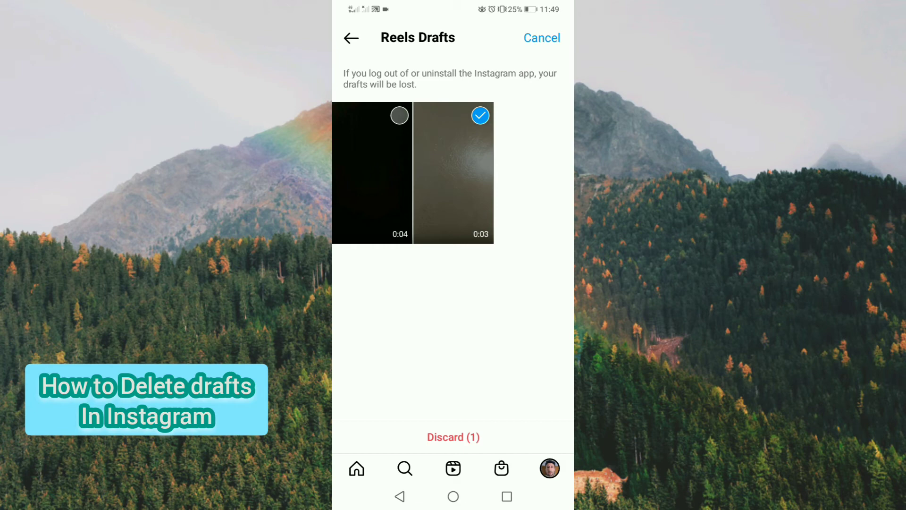
left_click(400, 115)
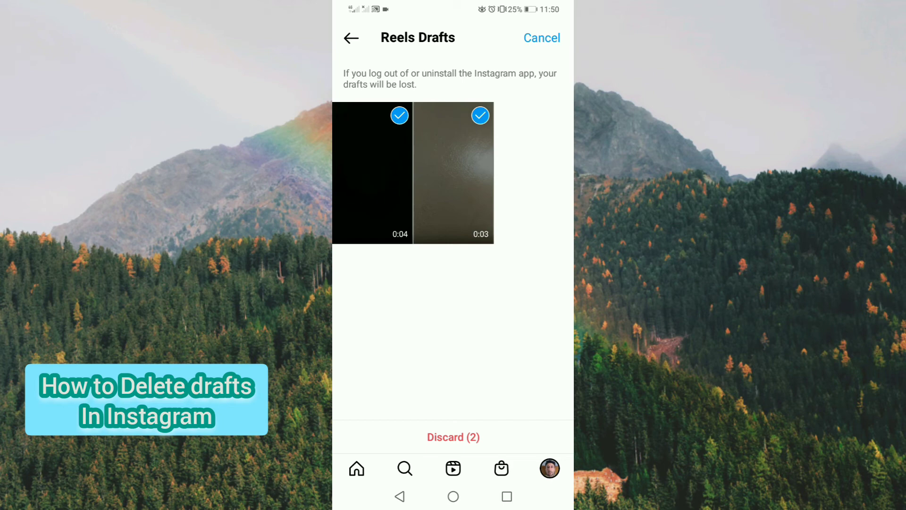
left_click(453, 436)
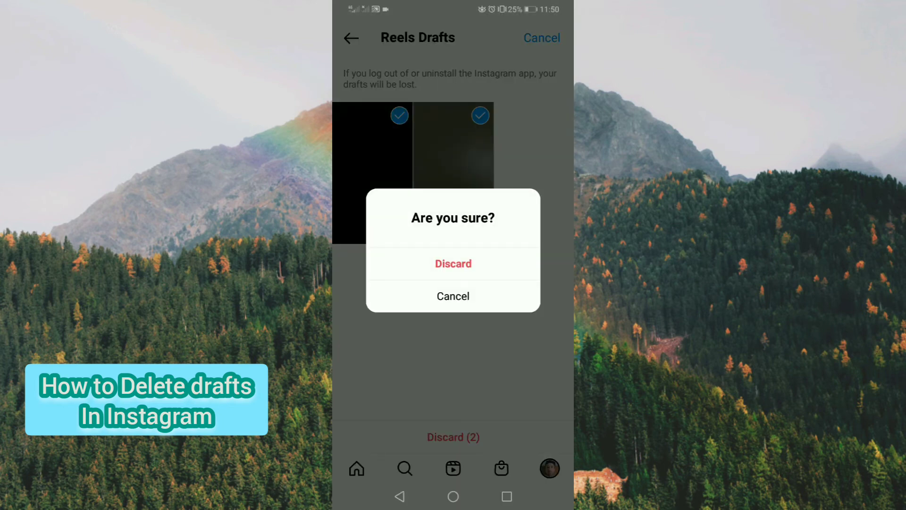
left_click(454, 263)
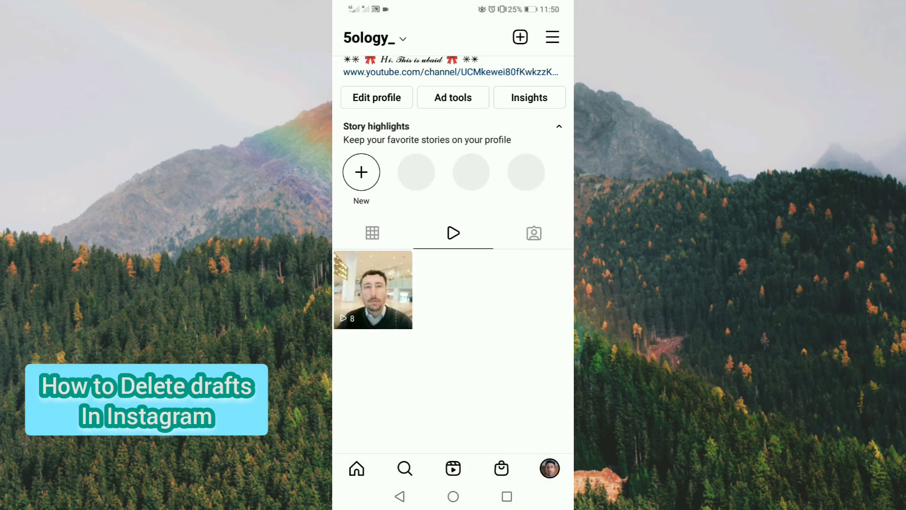